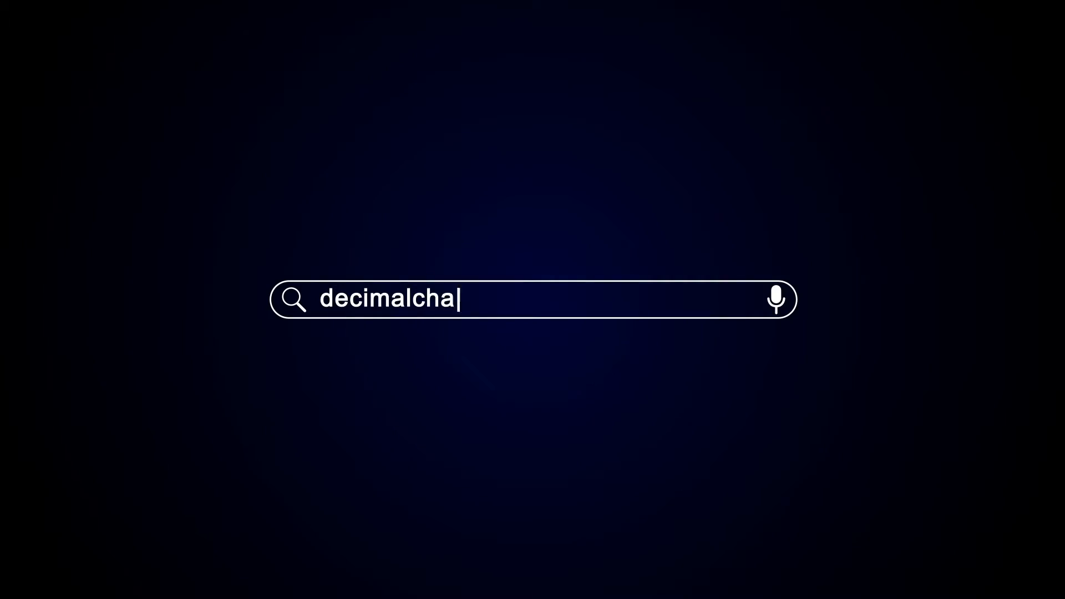
- Search for decimalchain and open the decimalchain.com homepage
key("Enter")
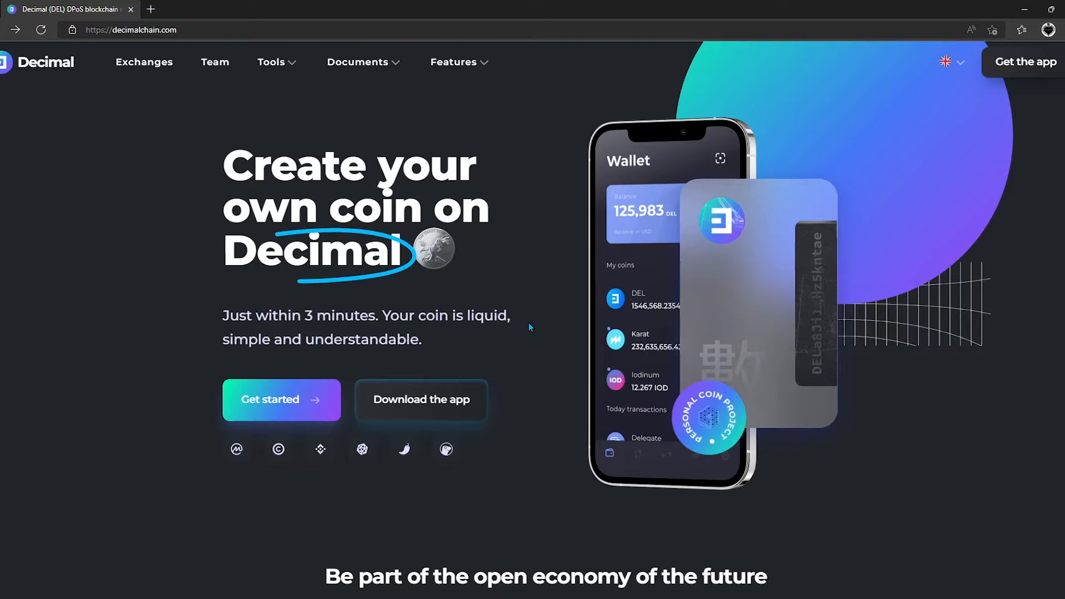
- Enter Decimal Console through Get started and show the Delegation page
left_click(282, 399)
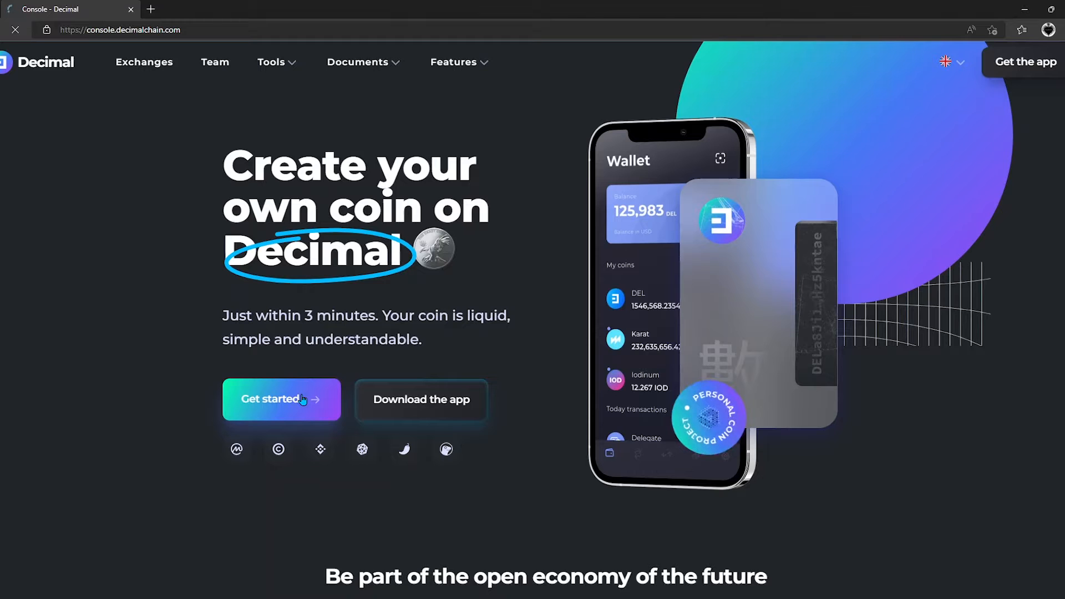
left_click(282, 400)
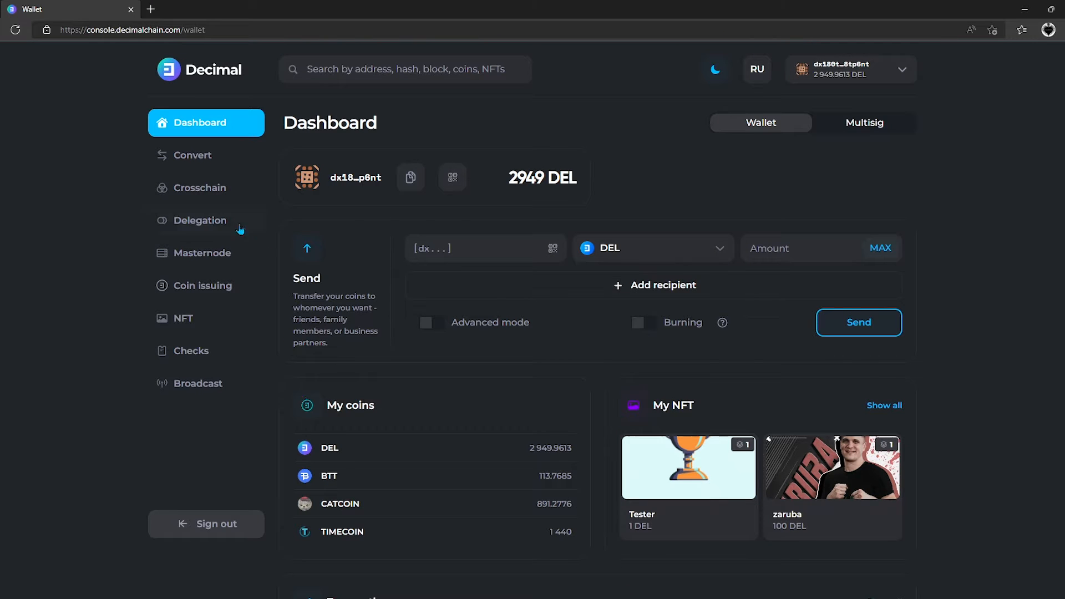
left_click(200, 220)
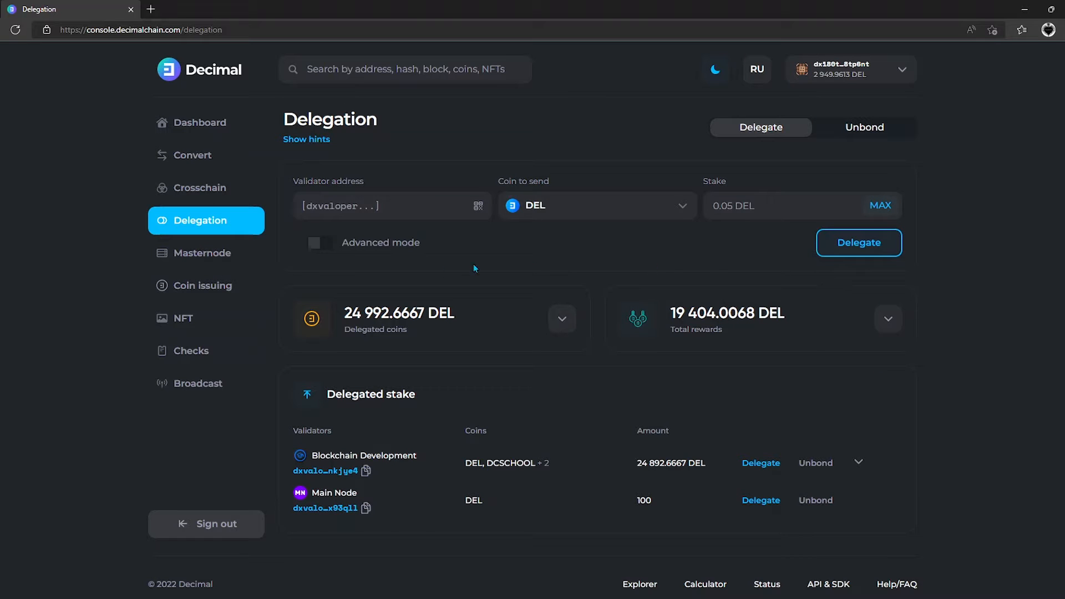
mouse_move(190, 128)
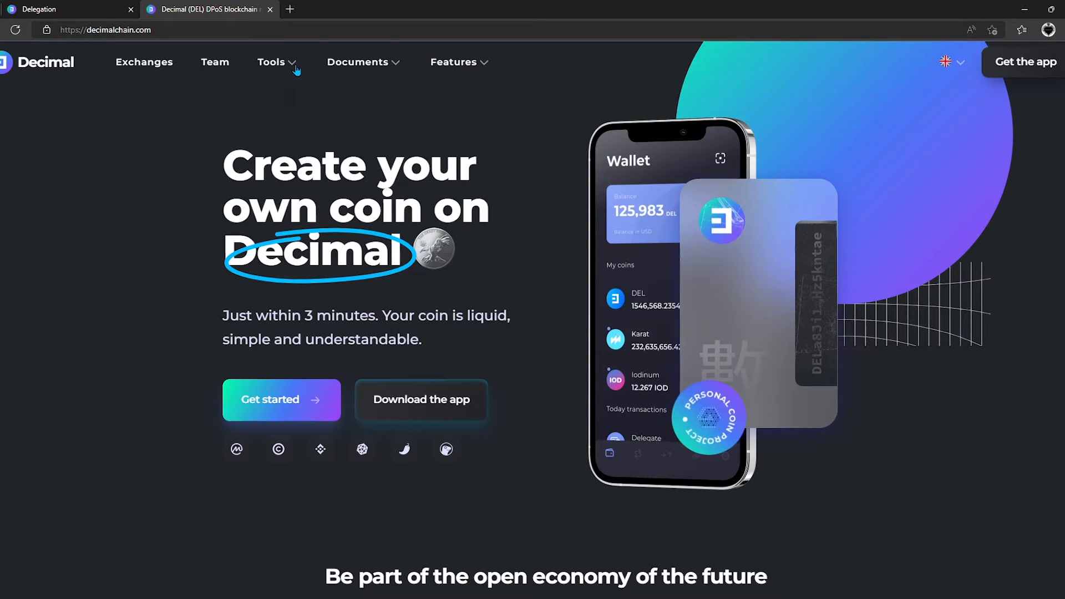
- Open the Explorer's Validators list, glance at Candidates, and return to Validators
left_click(274, 61)
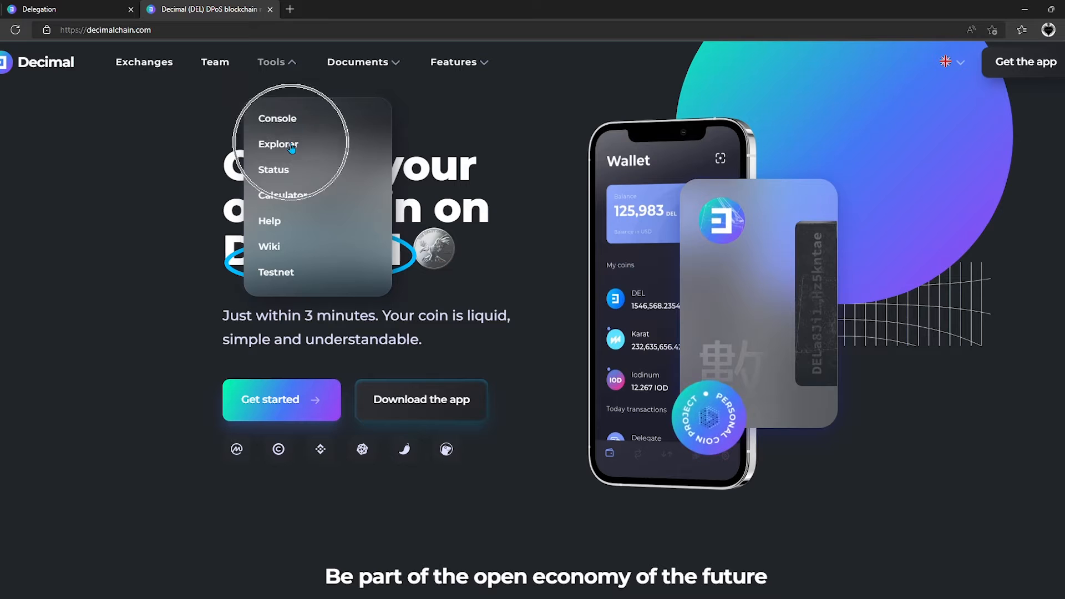
left_click(278, 144)
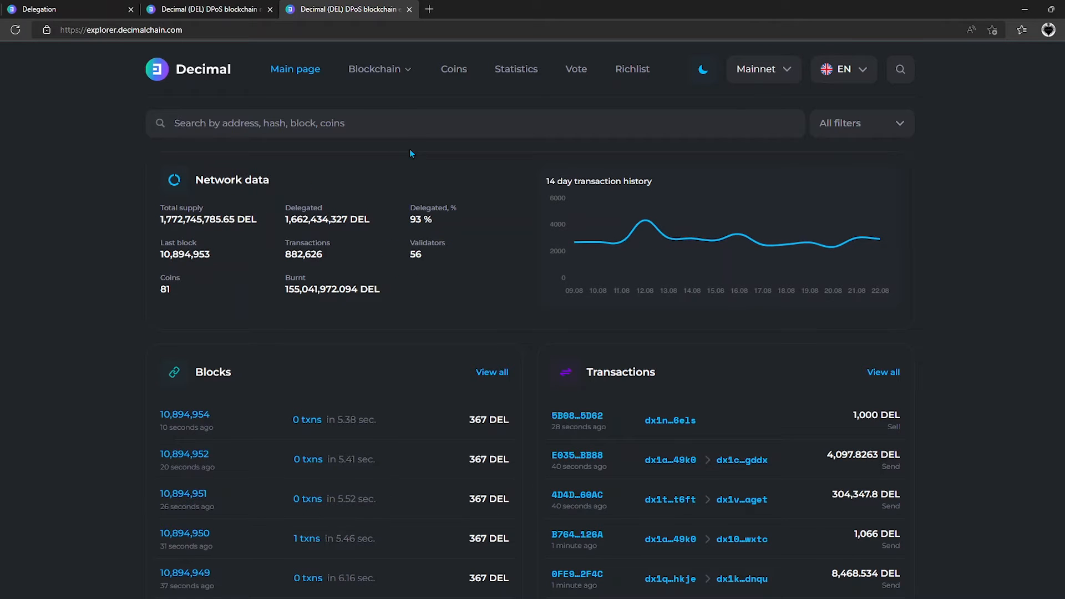
left_click(379, 69)
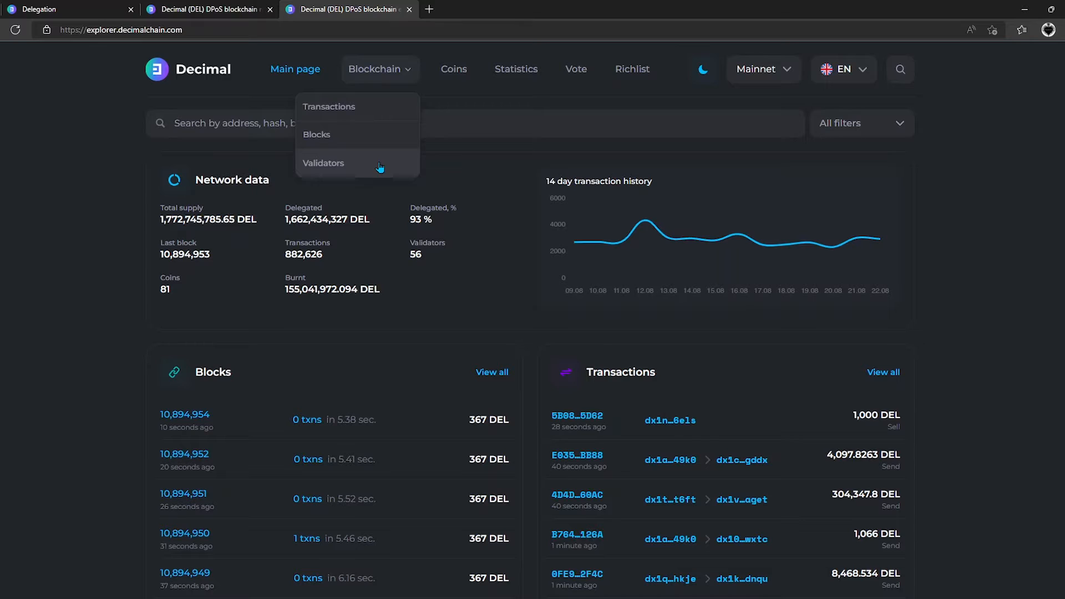
left_click(324, 162)
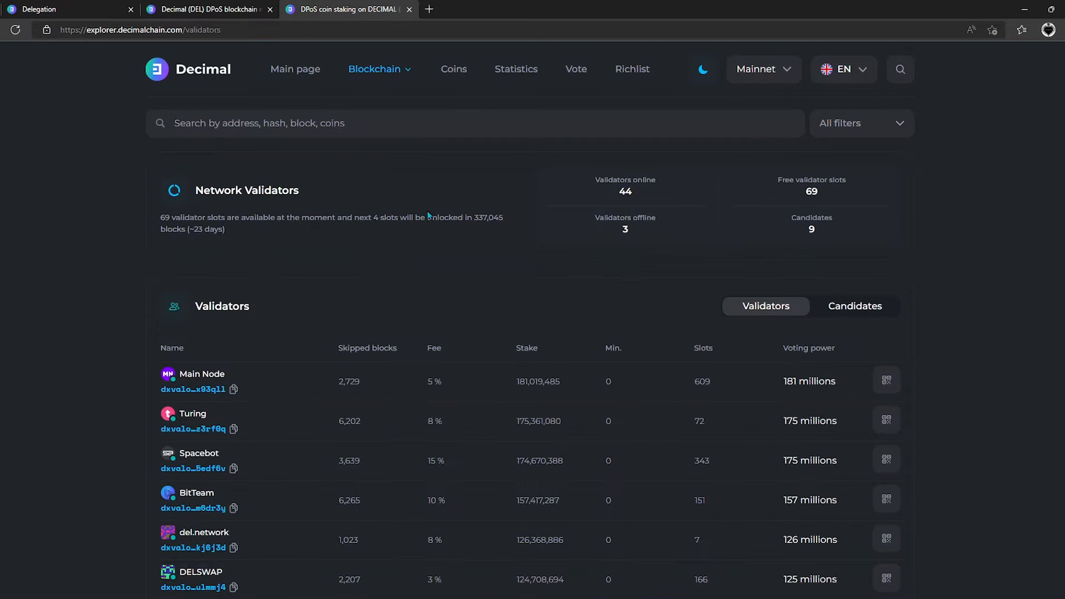
mouse_move(746, 286)
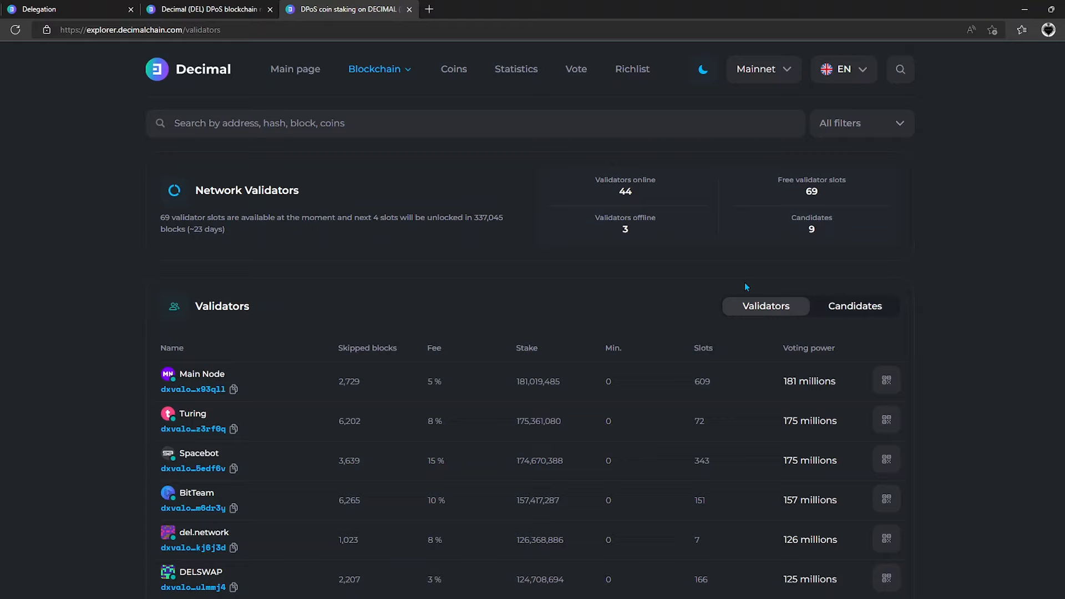
left_click(855, 306)
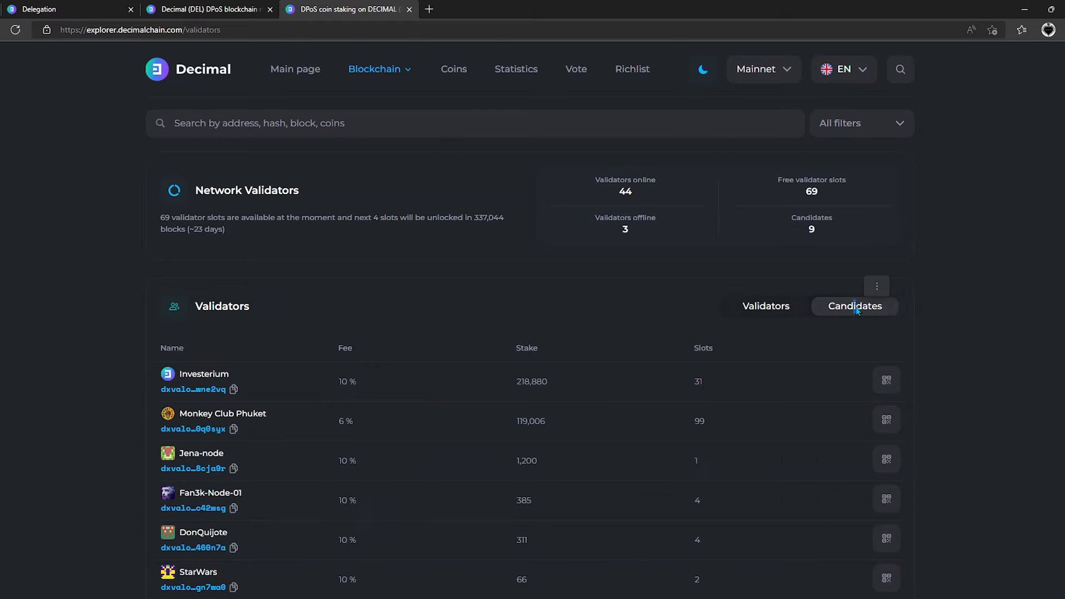
left_click(765, 307)
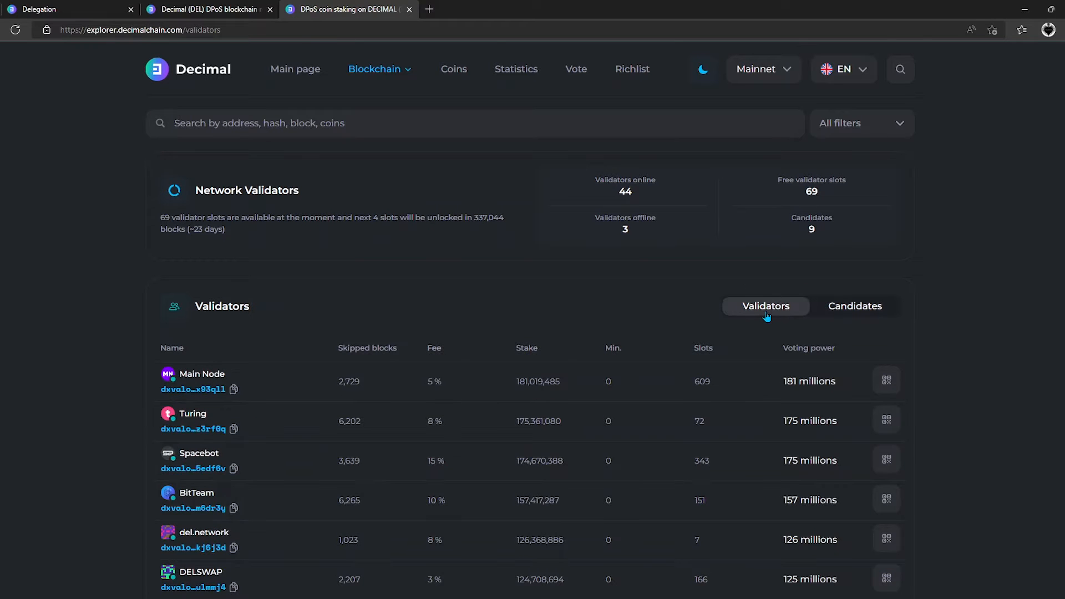
scroll("down", 3)
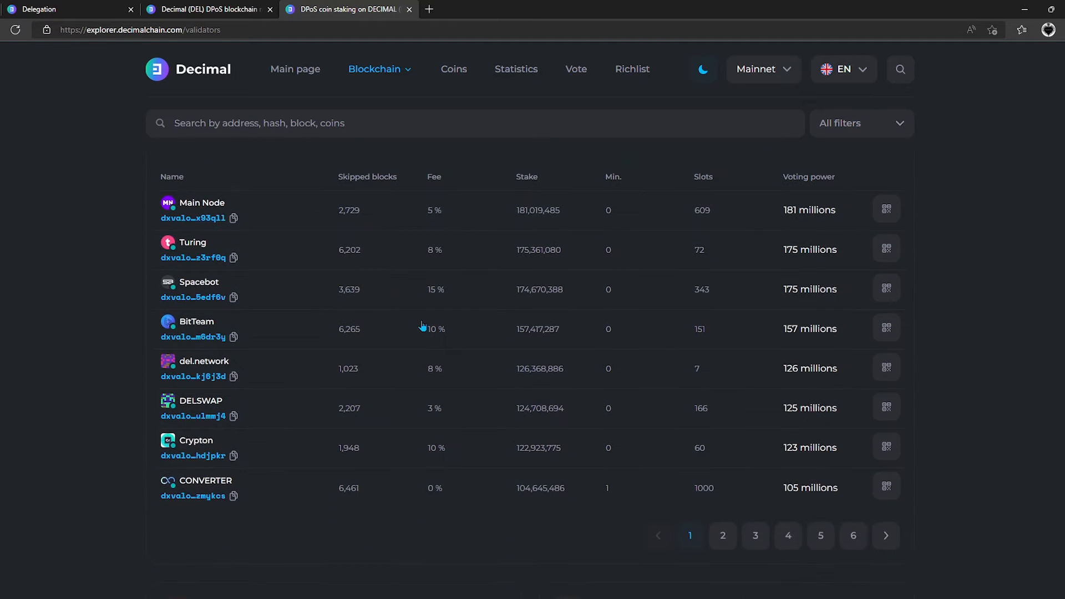
mouse_move(358, 166)
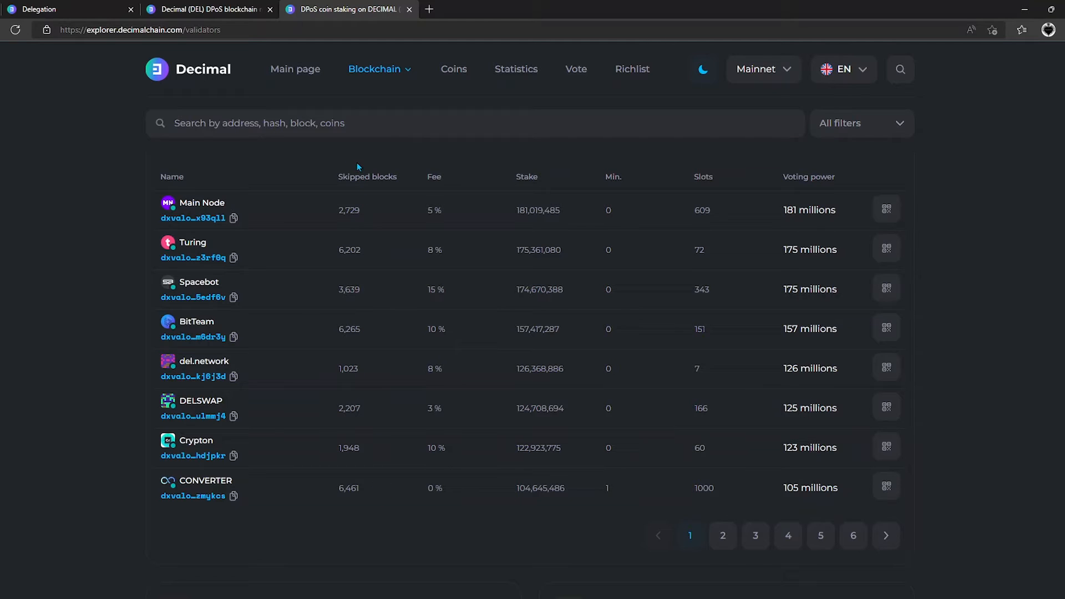
mouse_move(259, 150)
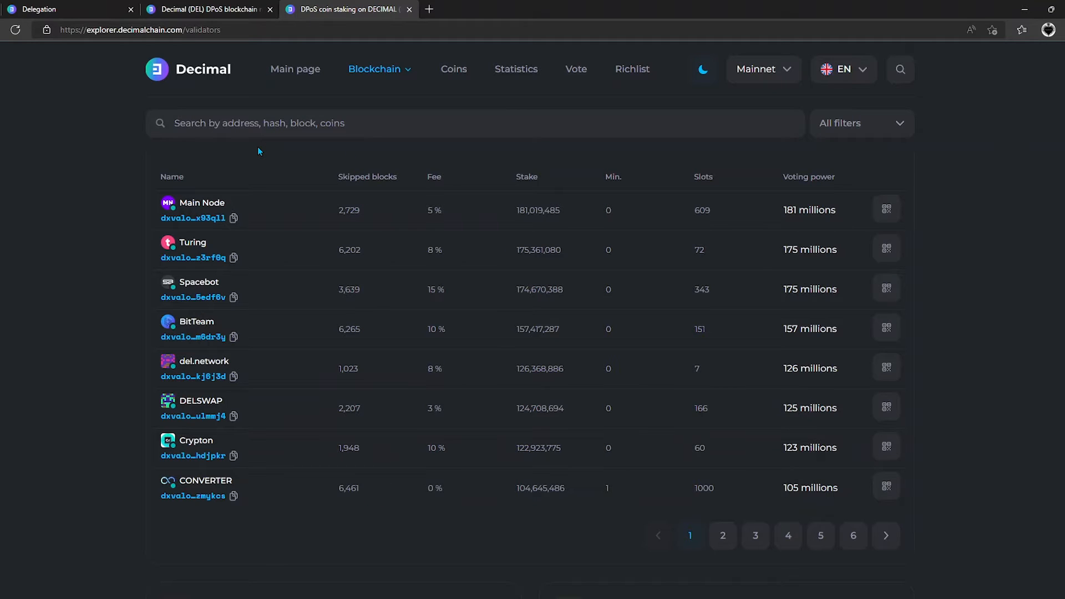
mouse_move(183, 178)
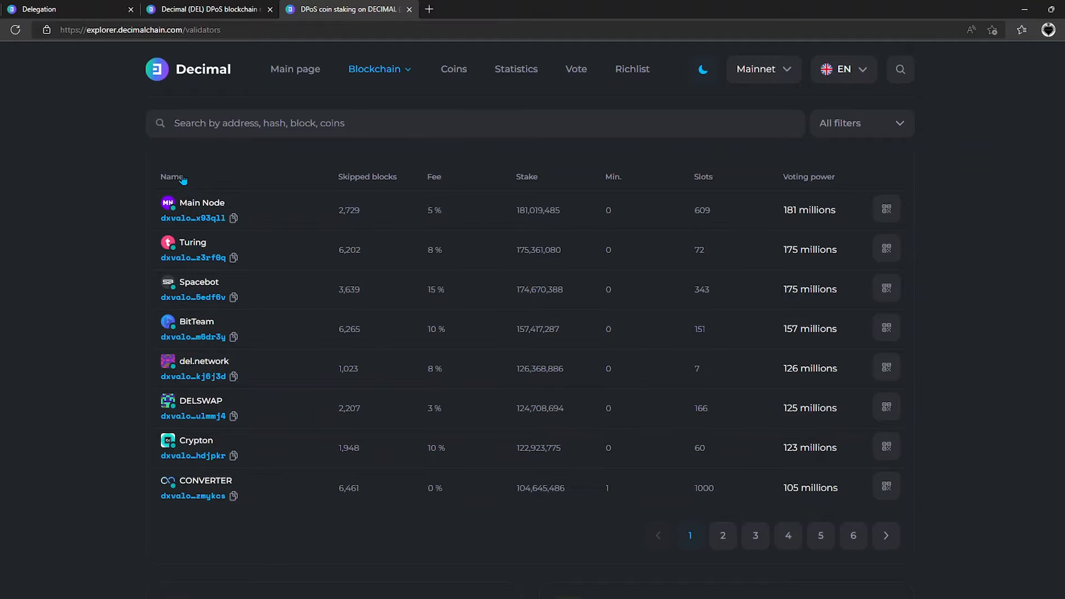
left_click(234, 218)
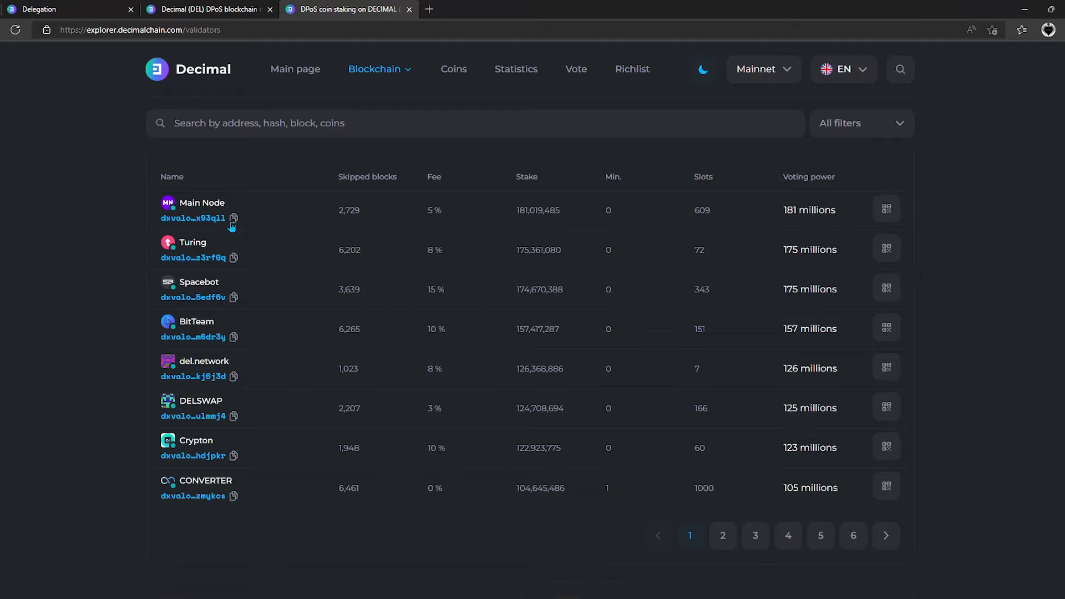
mouse_move(388, 151)
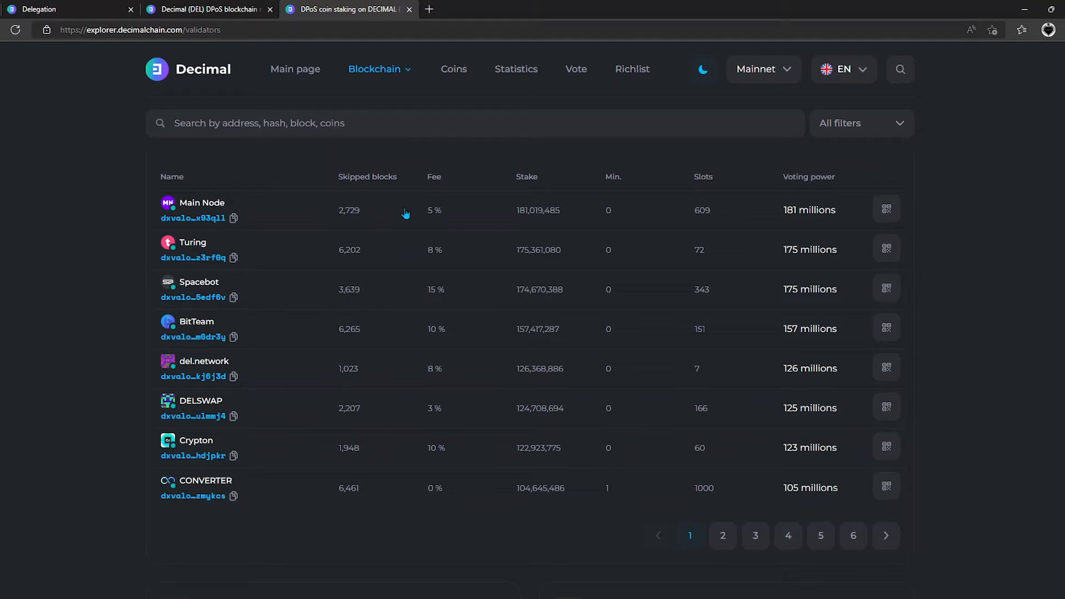
mouse_move(432, 226)
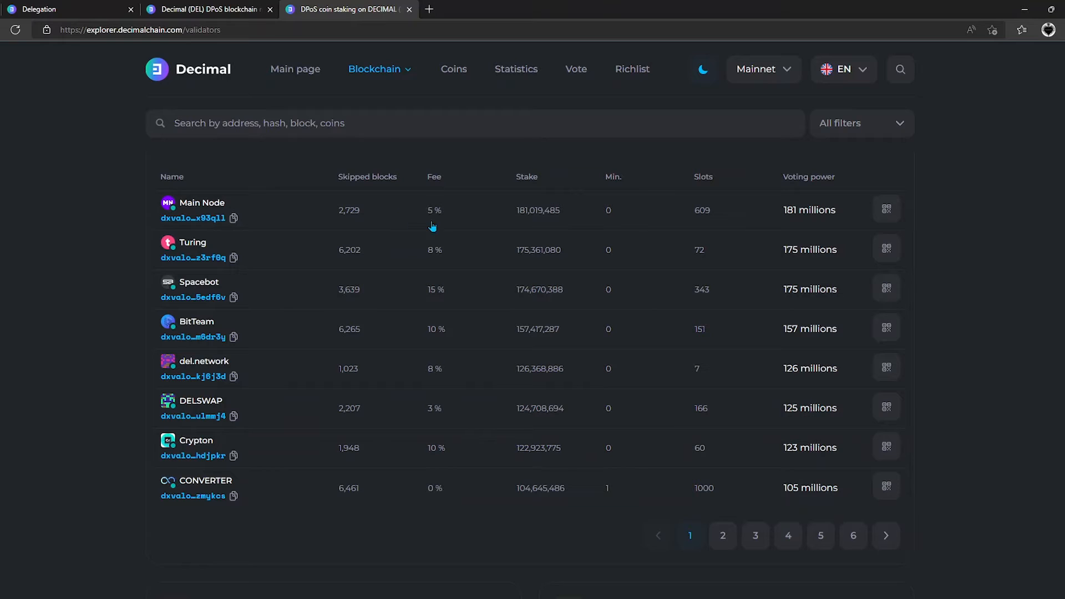
mouse_move(452, 226)
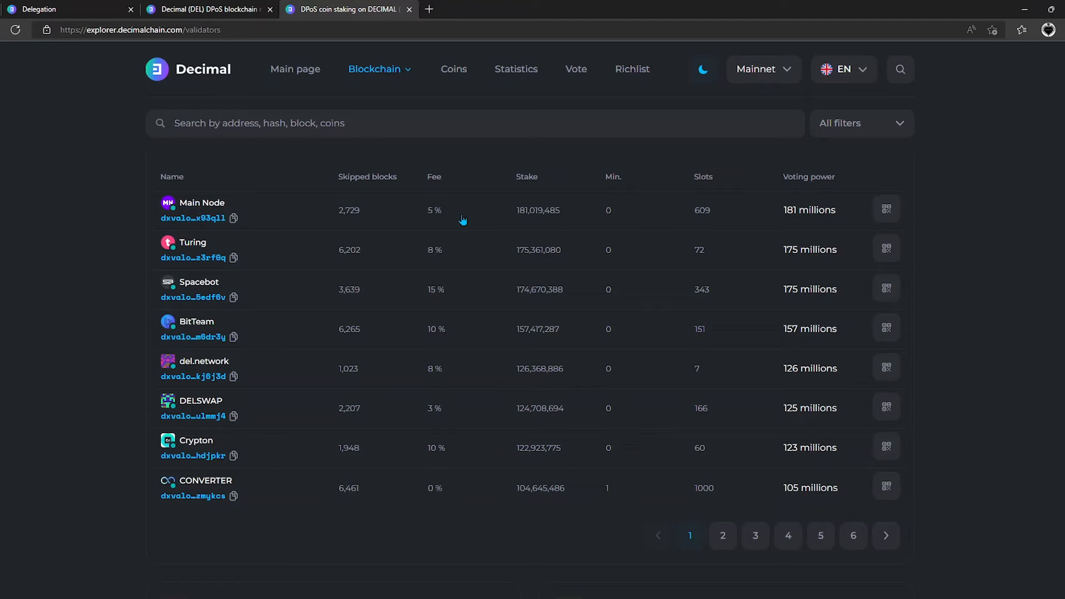
mouse_move(587, 177)
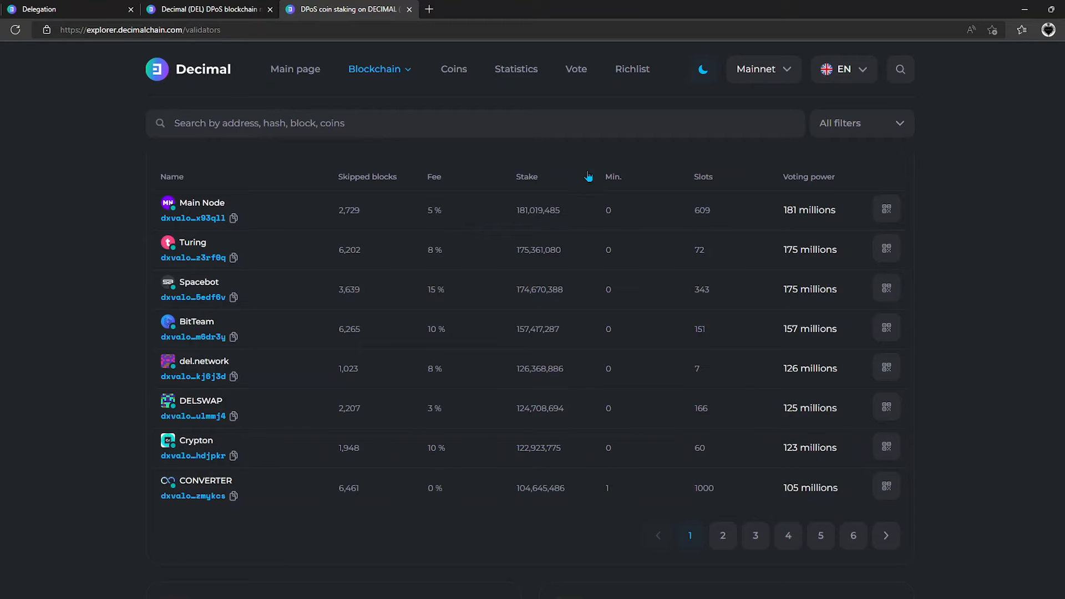
mouse_move(539, 339)
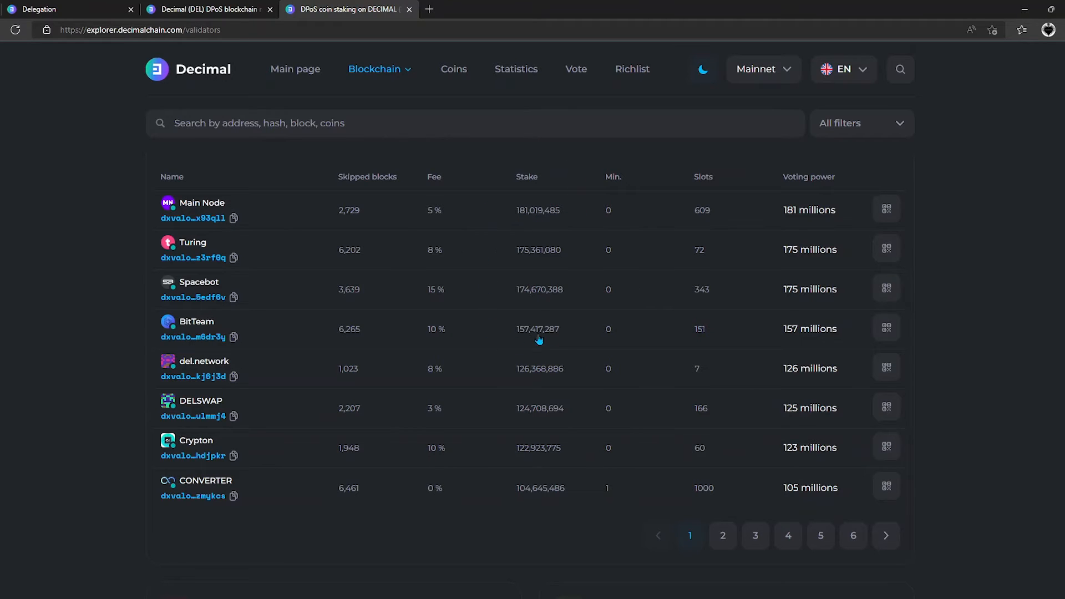
mouse_move(557, 195)
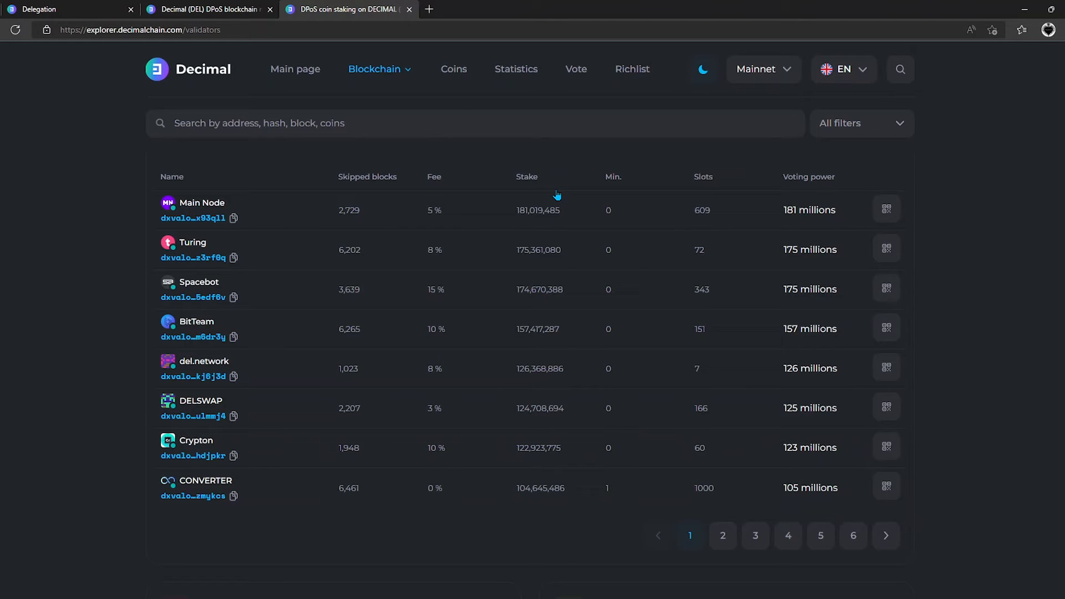
mouse_move(650, 192)
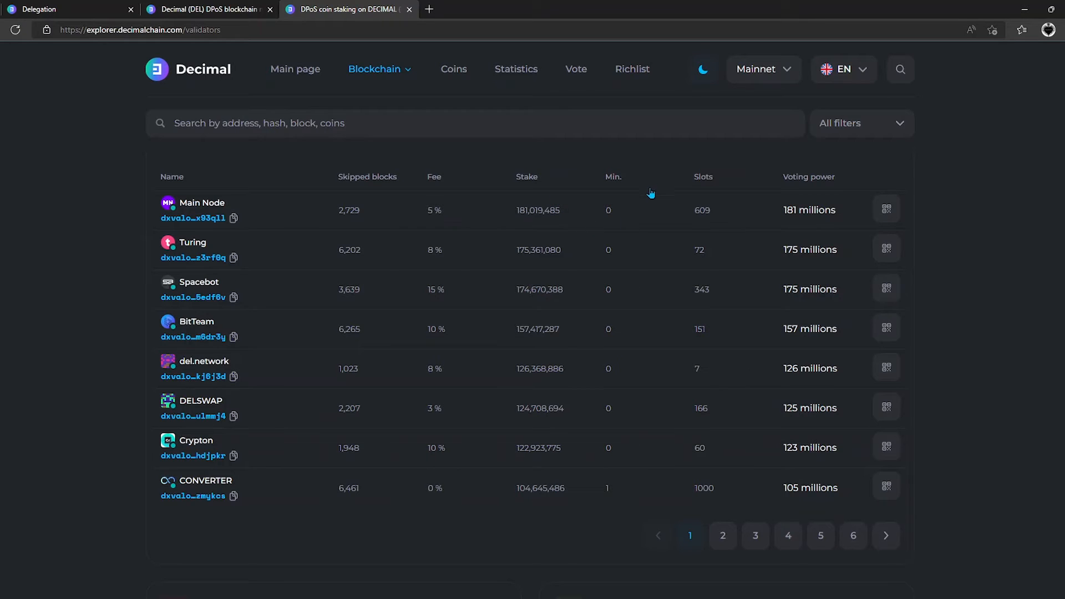
mouse_move(628, 226)
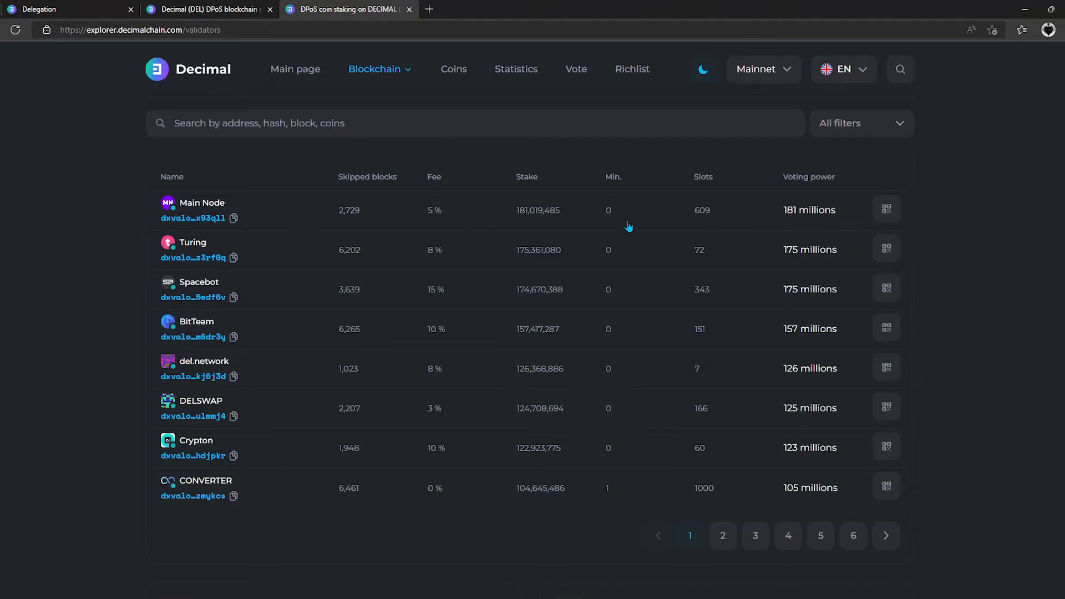
mouse_move(755, 270)
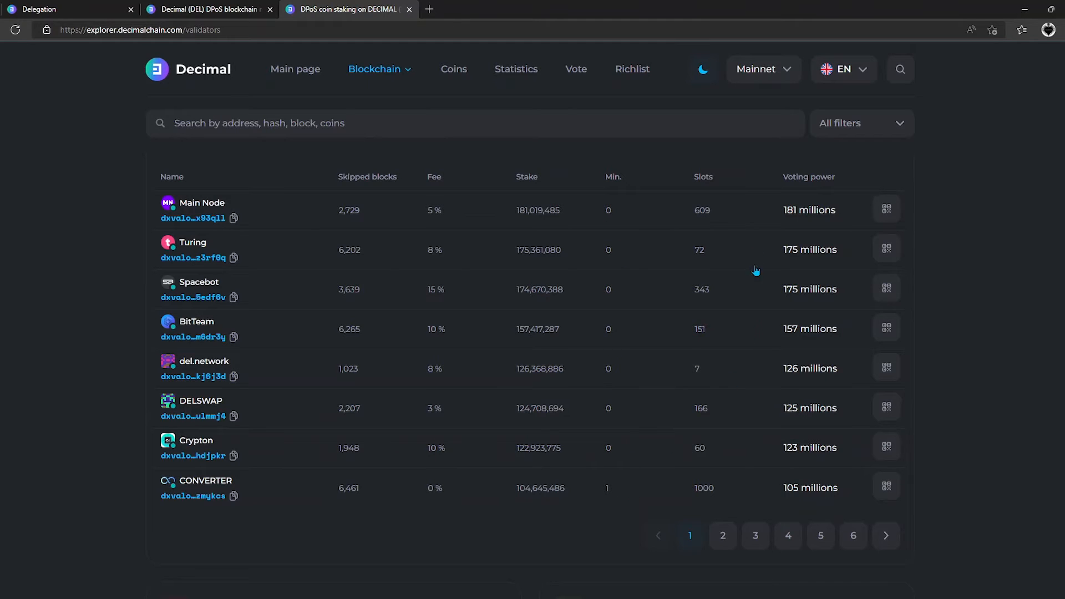
mouse_move(704, 331)
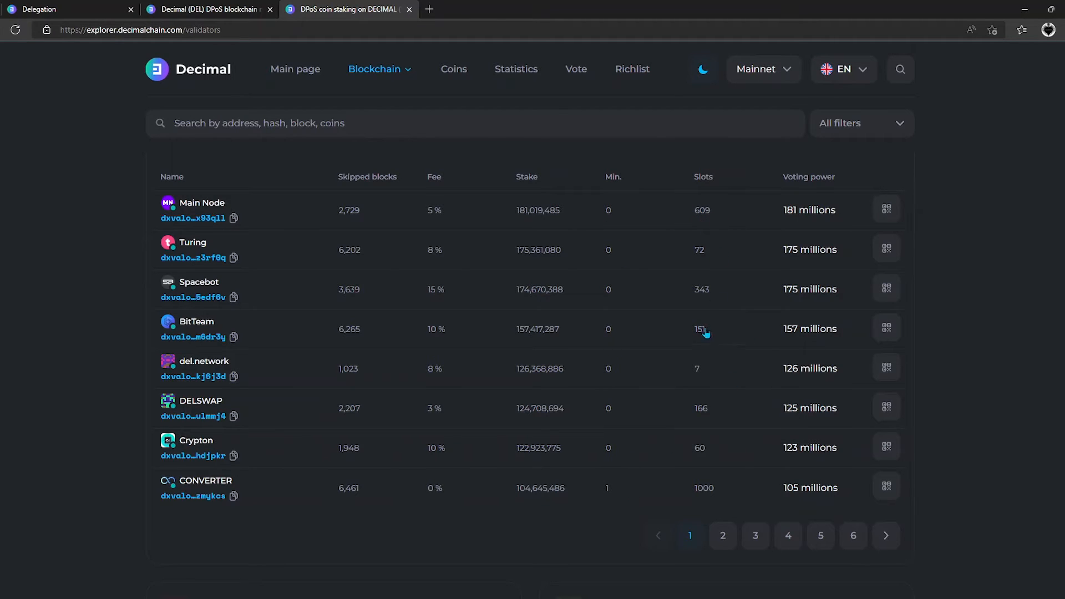
mouse_move(702, 505)
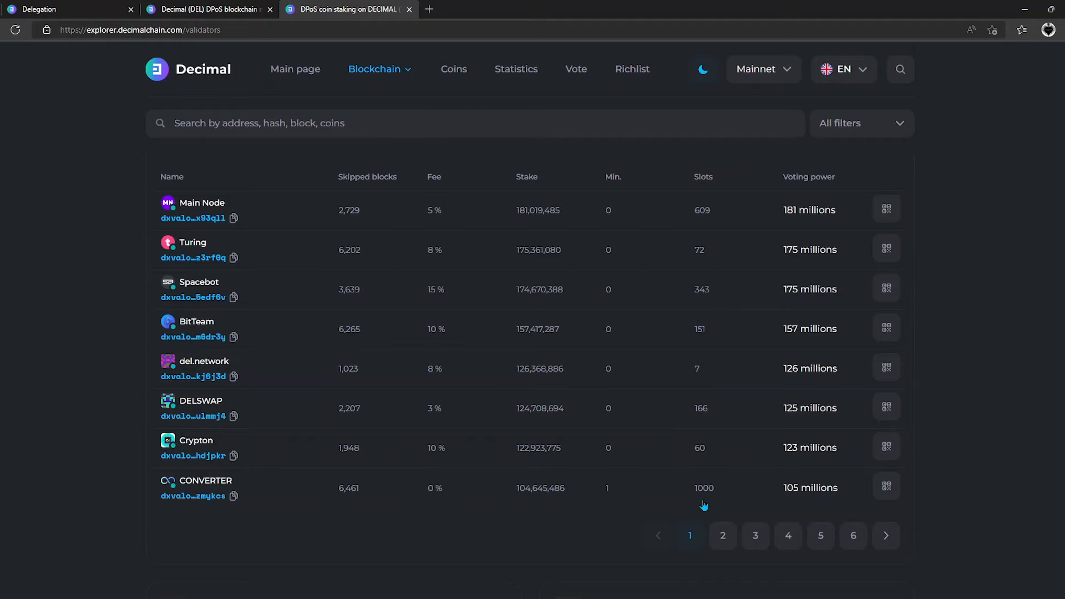
mouse_move(723, 501)
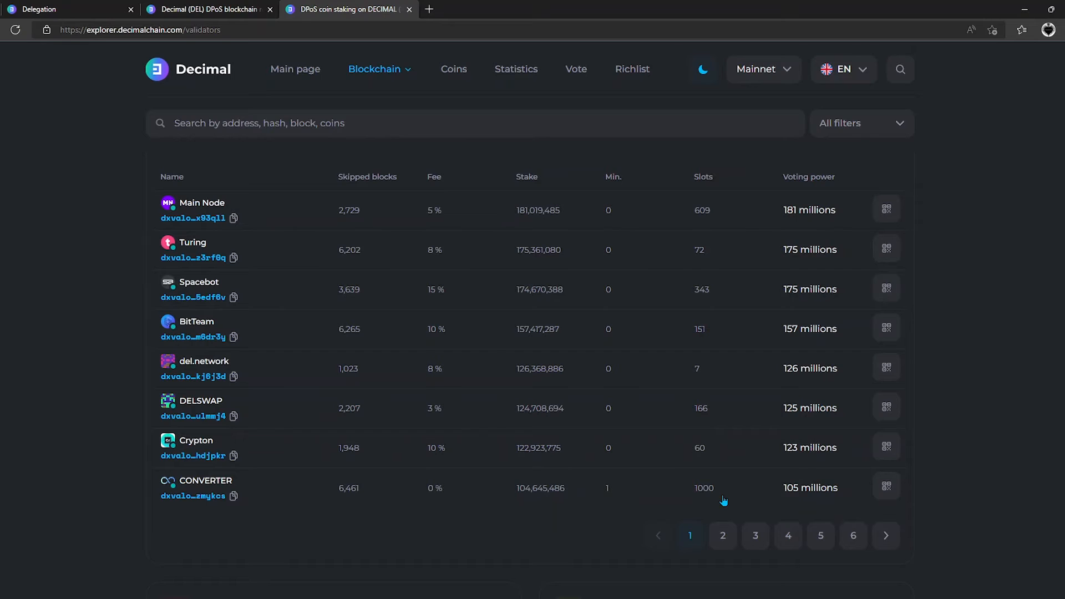
mouse_move(605, 504)
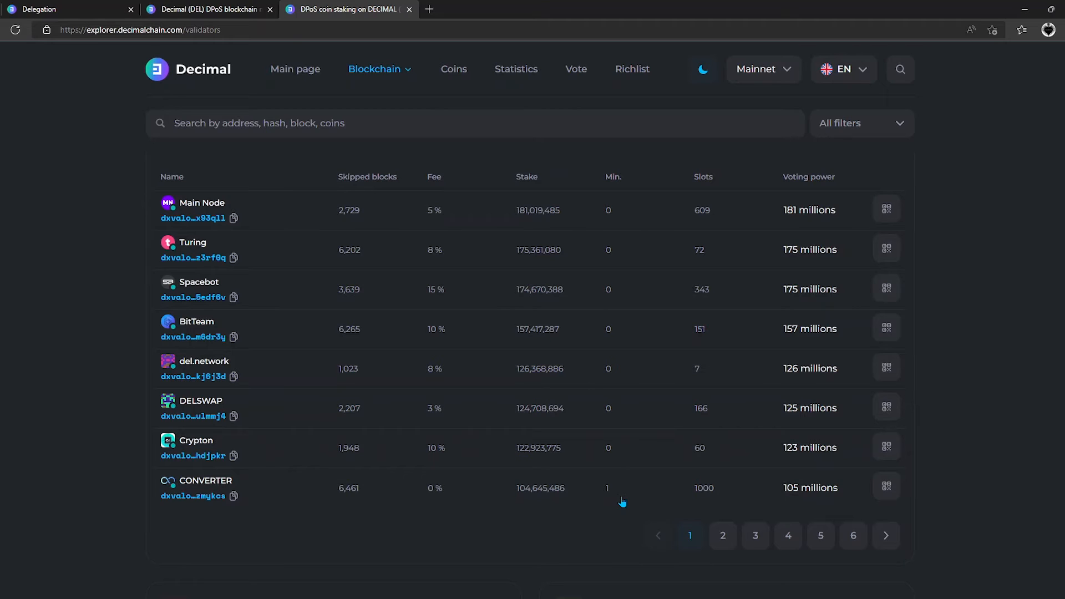
mouse_move(654, 501)
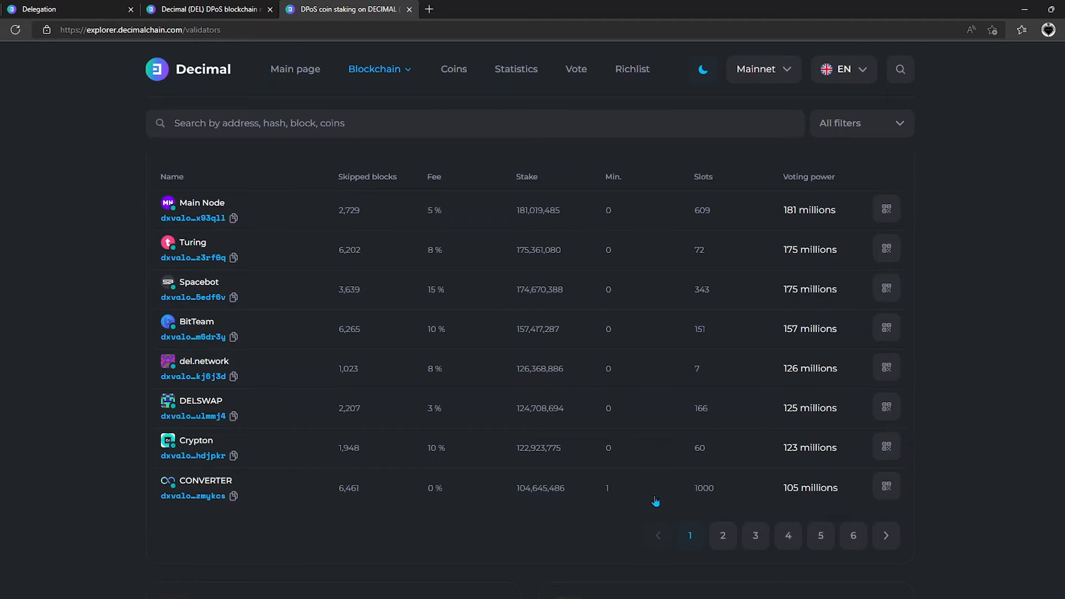
mouse_move(739, 250)
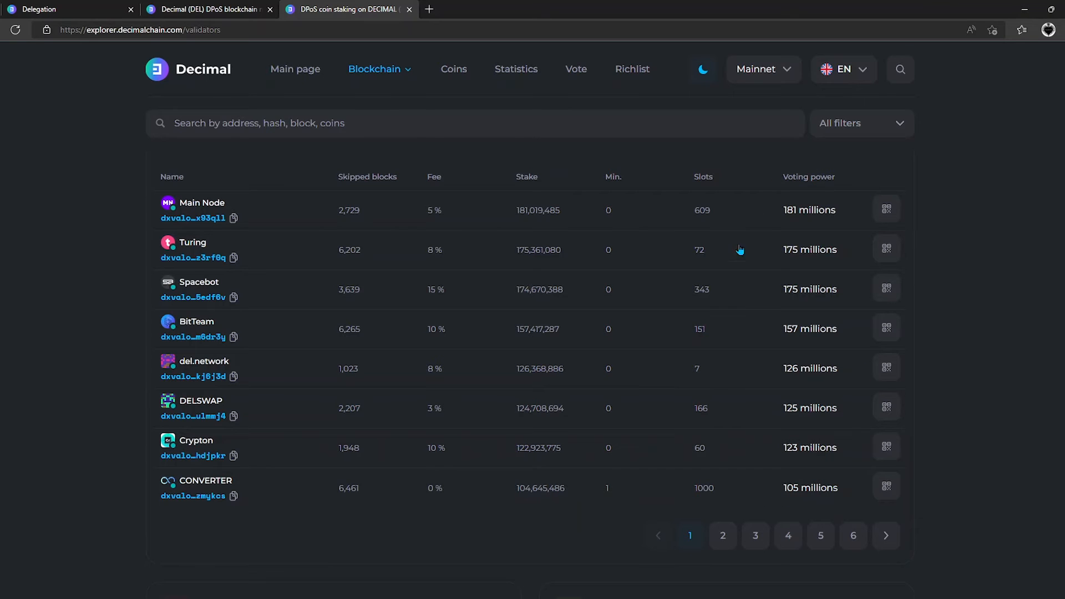
mouse_move(754, 413)
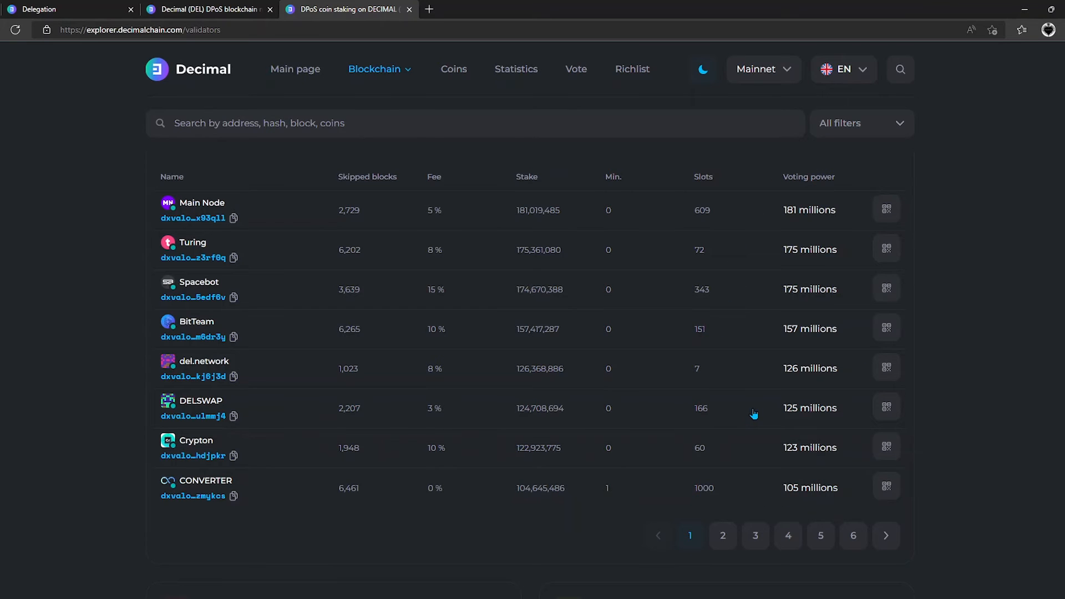
mouse_move(789, 226)
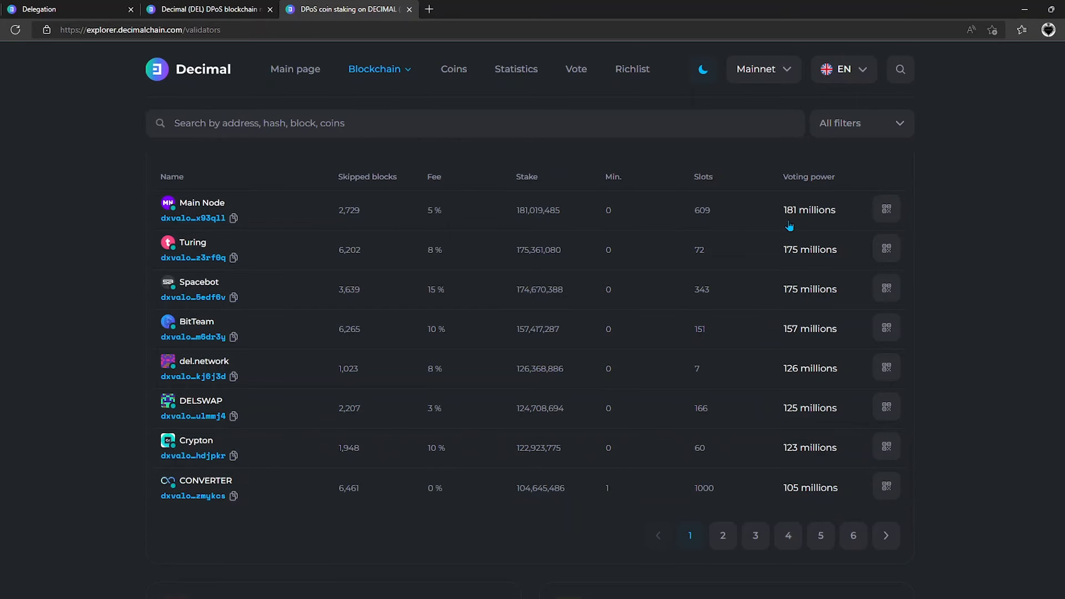
mouse_move(794, 281)
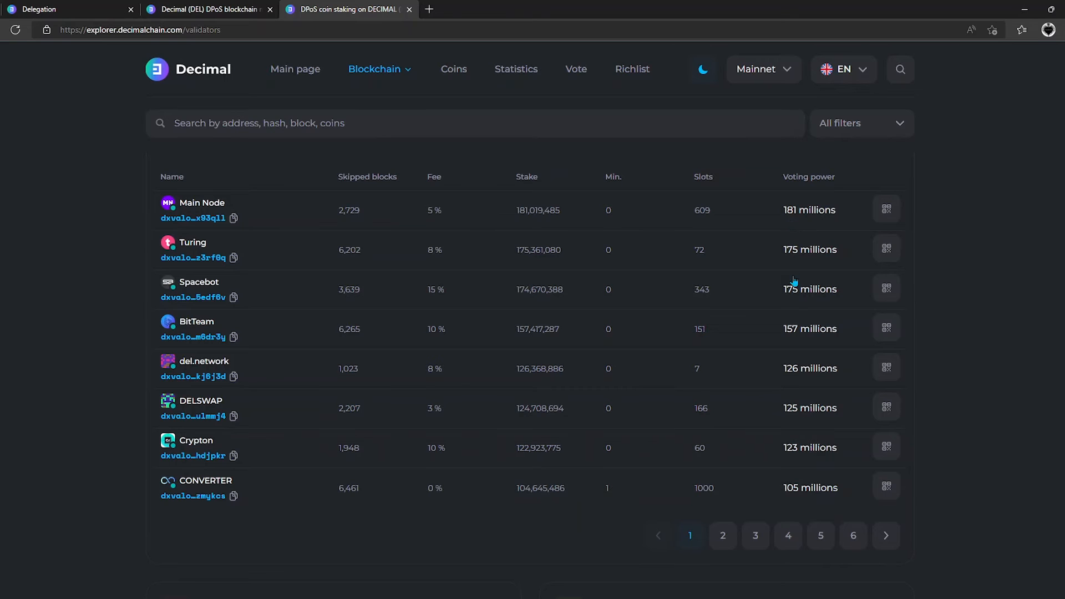
mouse_move(797, 491)
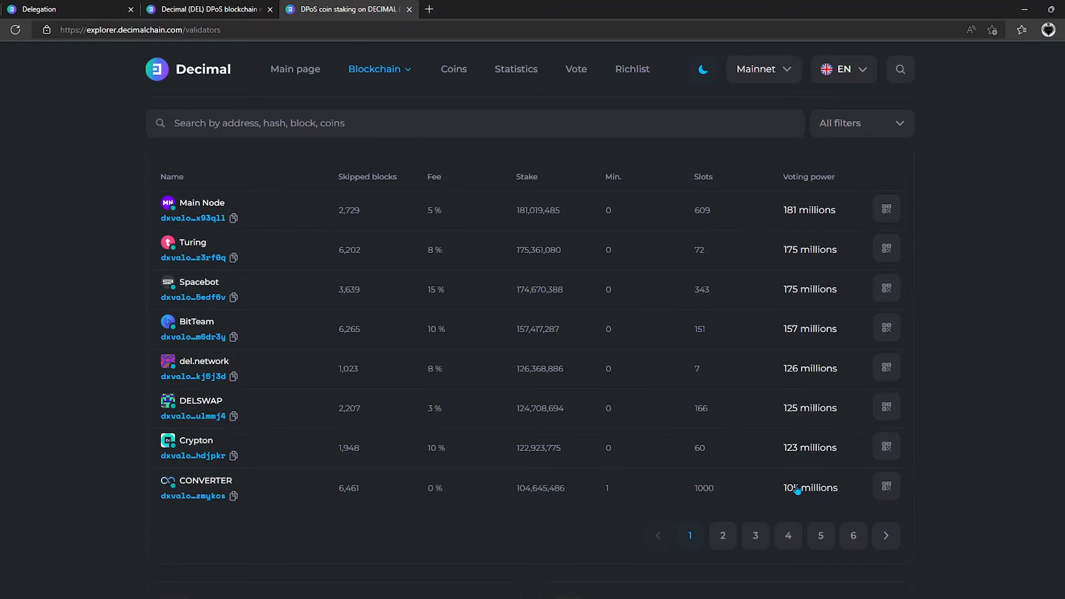
mouse_move(576, 77)
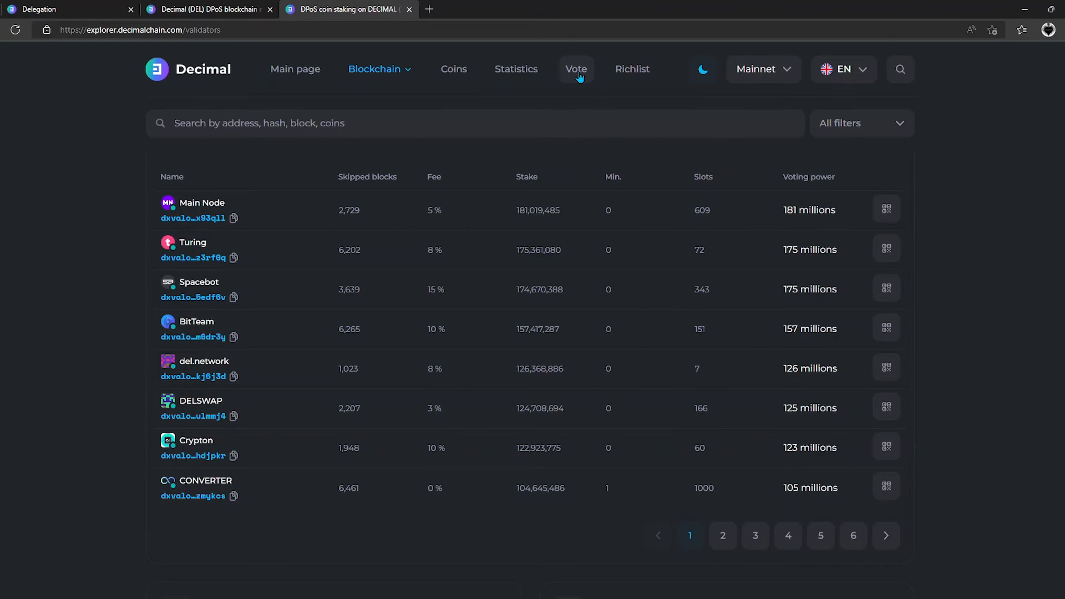
- Open the Vote proposals list and the DIP 20 'Reduce NFT minimum reserve' proposal
left_click(575, 68)
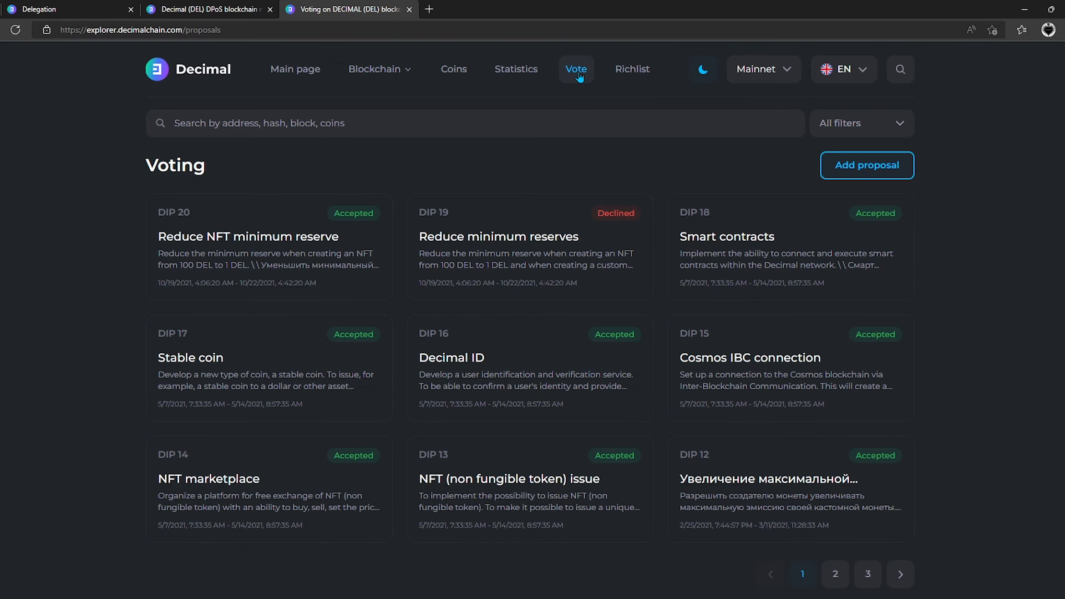
mouse_move(585, 263)
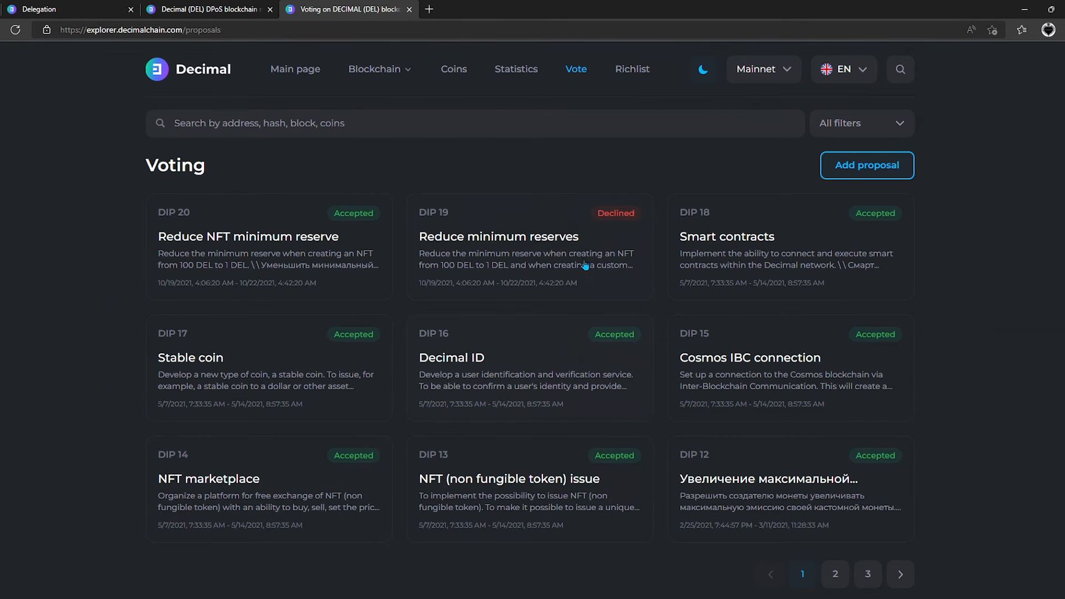
mouse_move(342, 240)
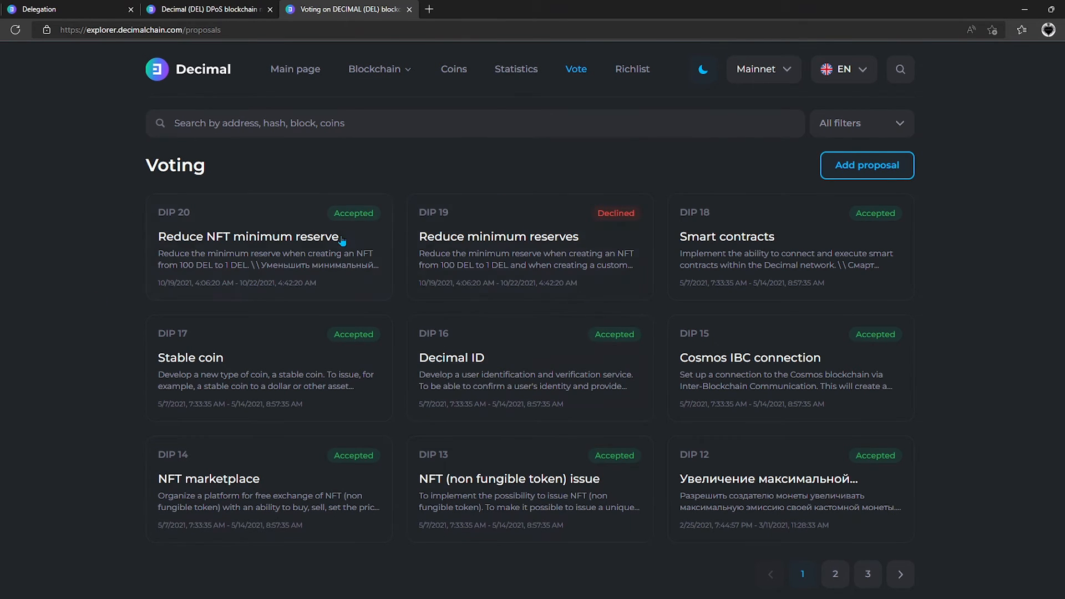
left_click(249, 237)
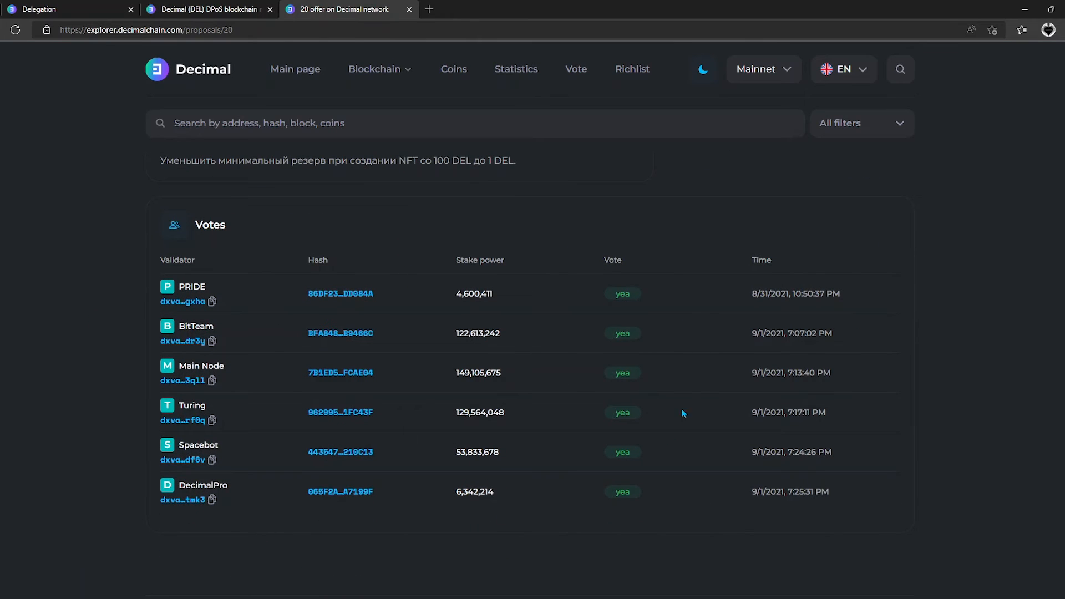
mouse_move(553, 244)
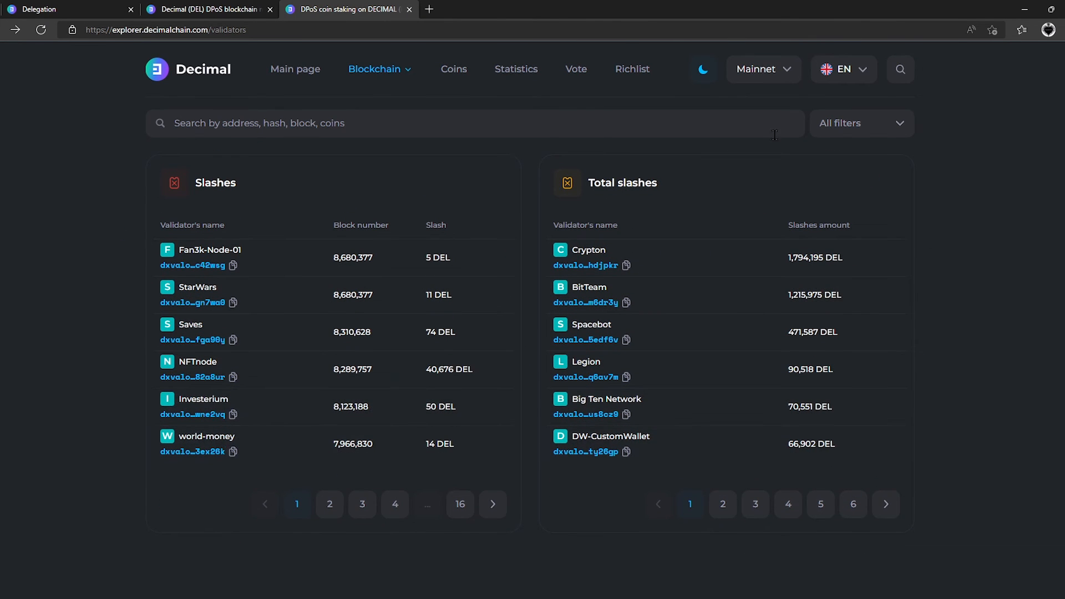
mouse_move(528, 296)
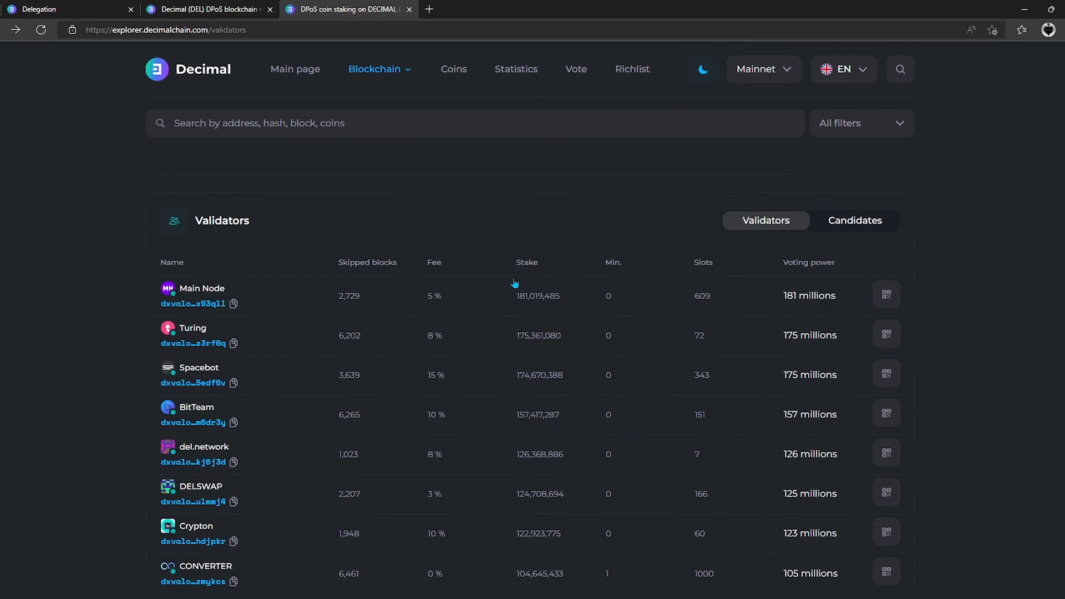
mouse_move(397, 311)
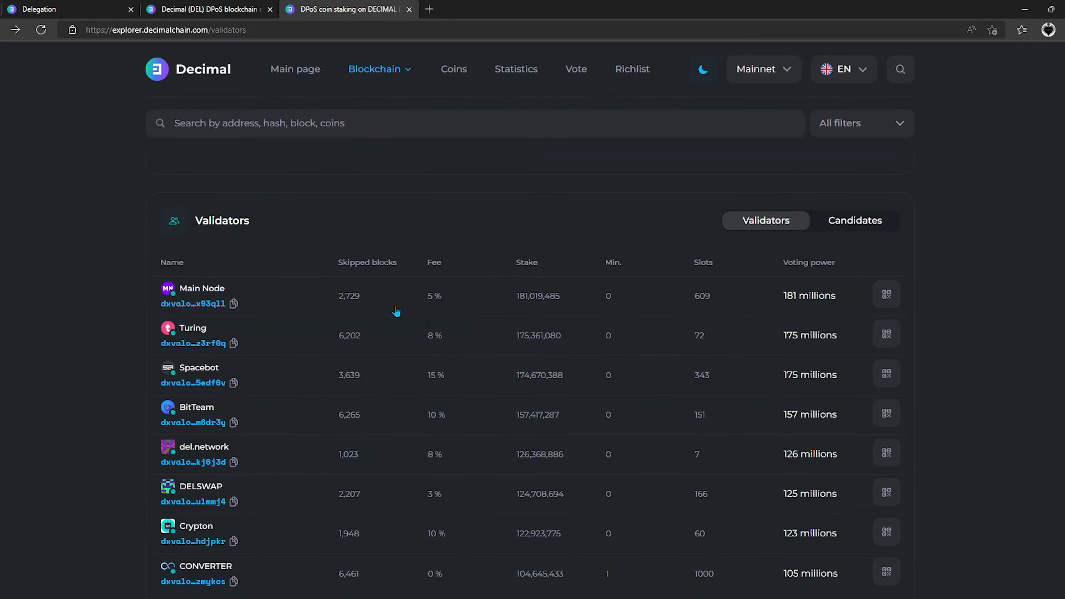
mouse_move(194, 378)
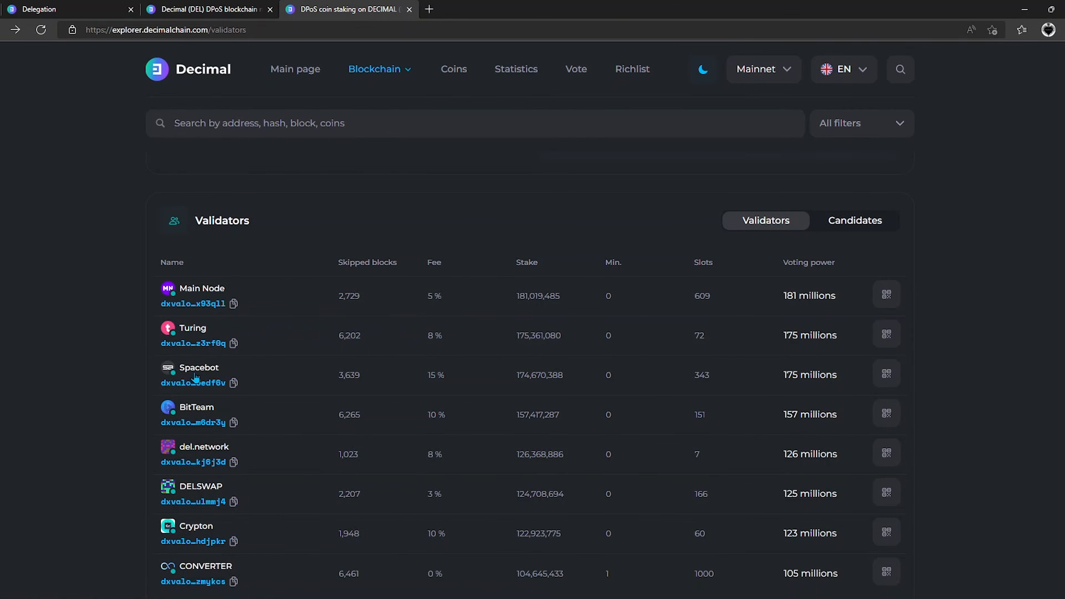
- Open the Spacebot validator's profile from the validators table
left_click(198, 368)
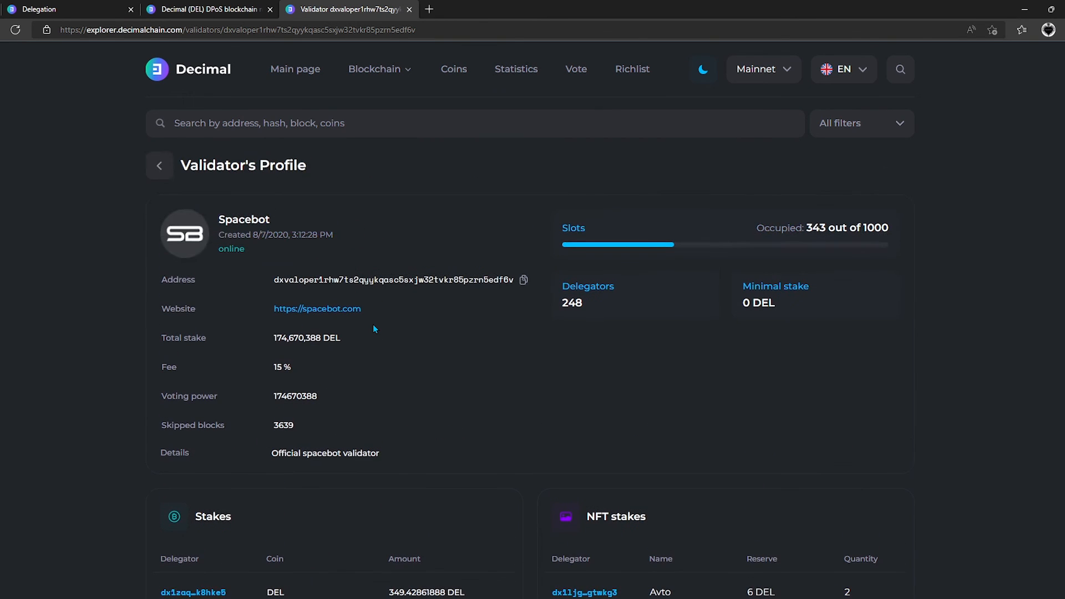
mouse_move(554, 457)
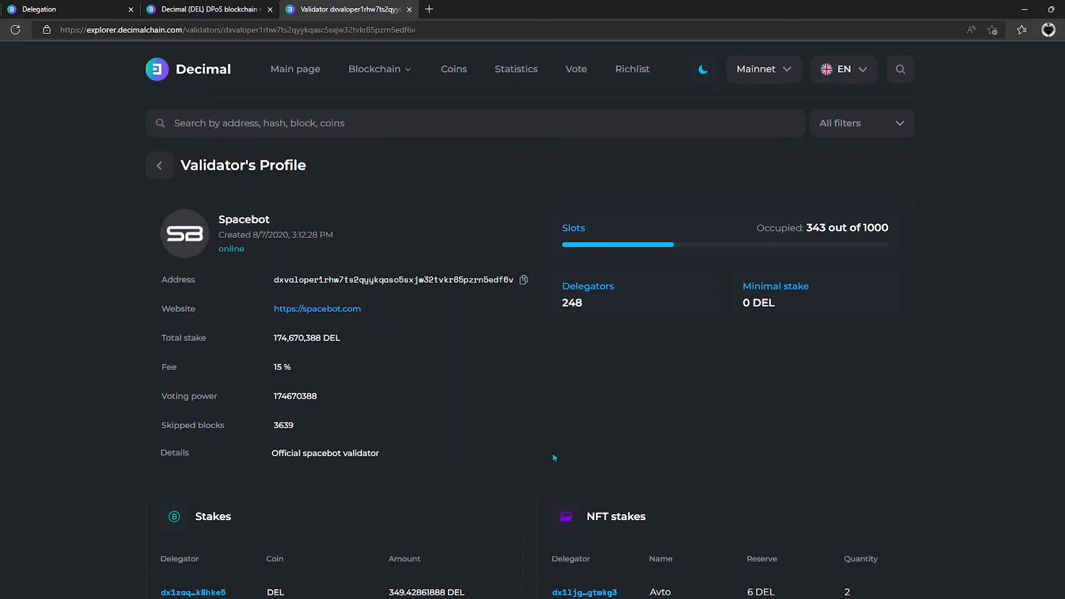